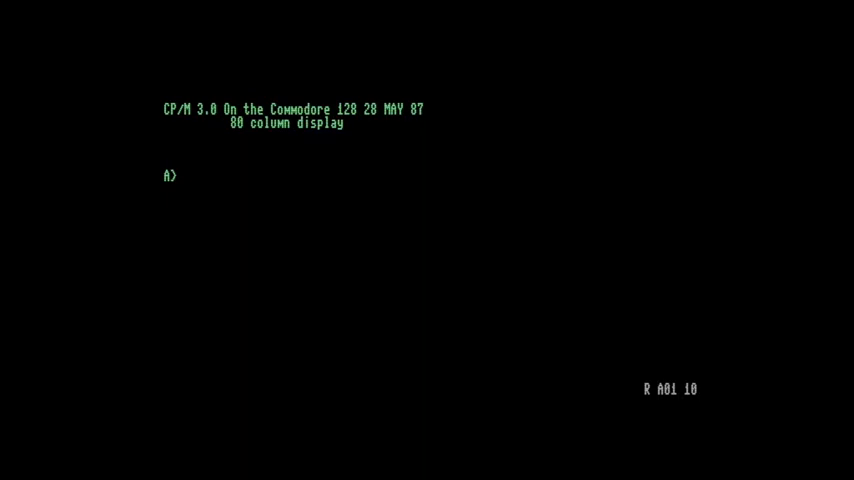
# - Switch to drive B, list its directory, and run BACKGAMM after a mistyped attempt
pyautogui.write('b:')
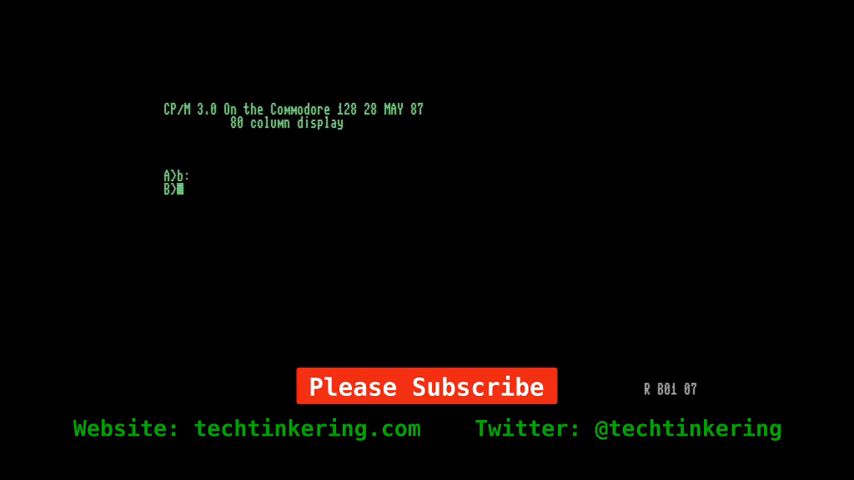
pyautogui.write('dir')
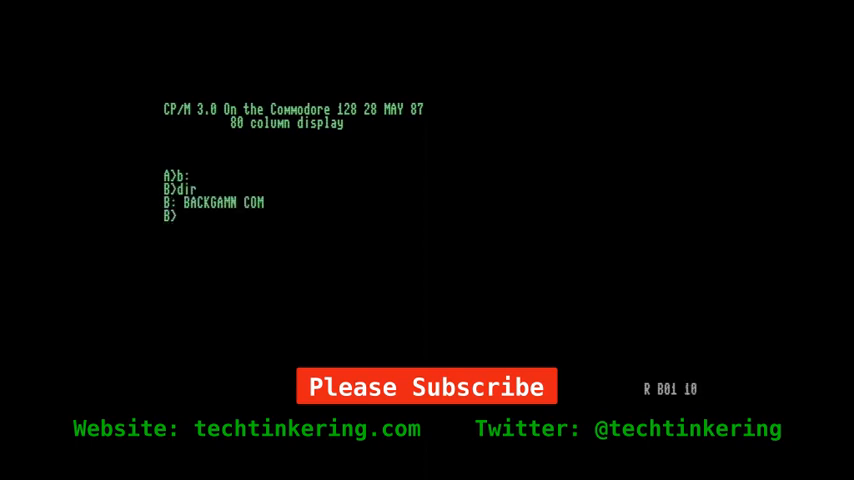
pyautogui.write('backamn')
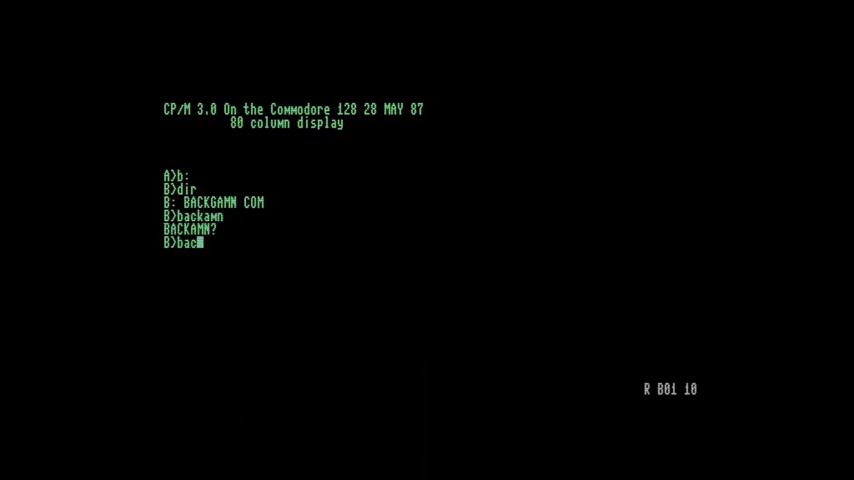
pyautogui.write('gamn')
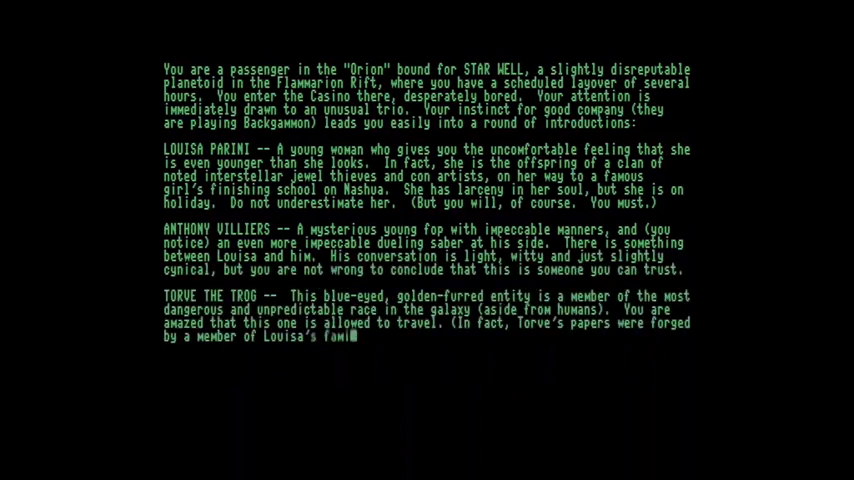
# - Continue past the casino story and enter V to face Anthony Villiers on the backgammon board
pyautogui.press('space')
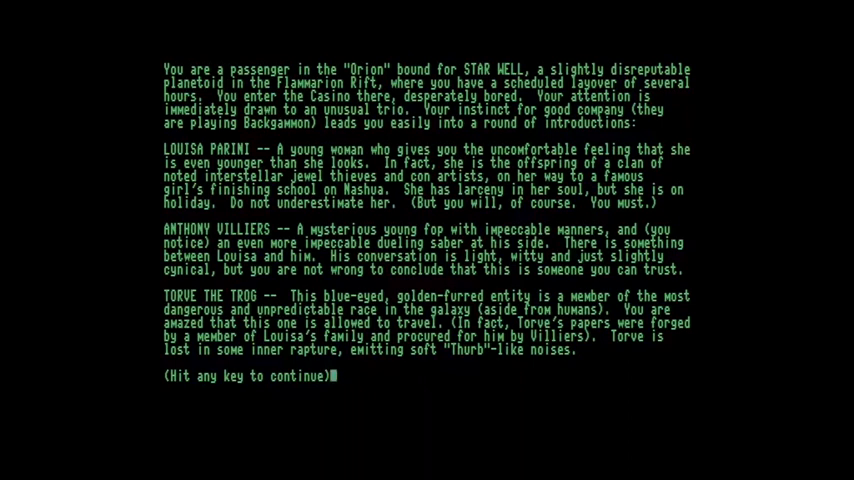
pyautogui.press('space')
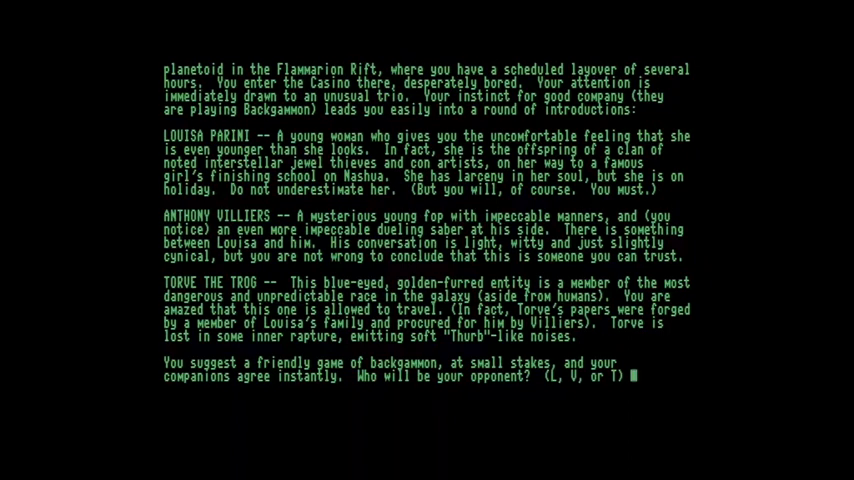
pyautogui.write('V')
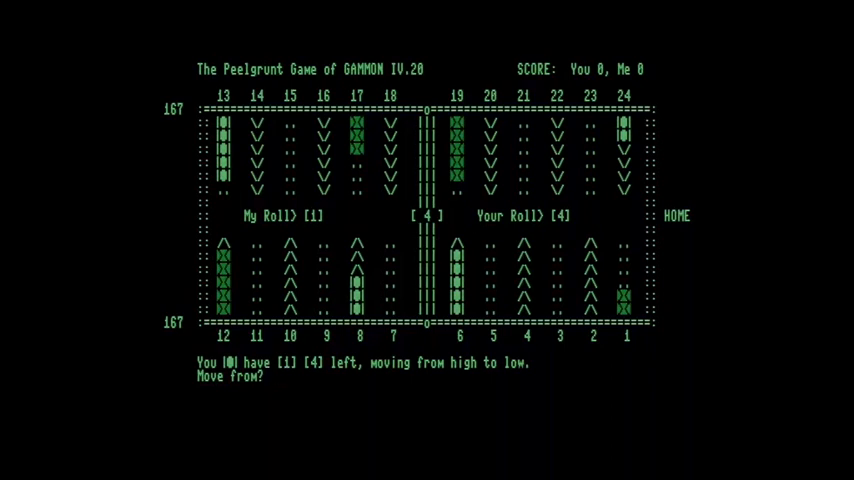
# - Play the 1-4 and 4-5 rolls by entering points 2, 4, 13, then 9 and 13
pyautogui.write('2')
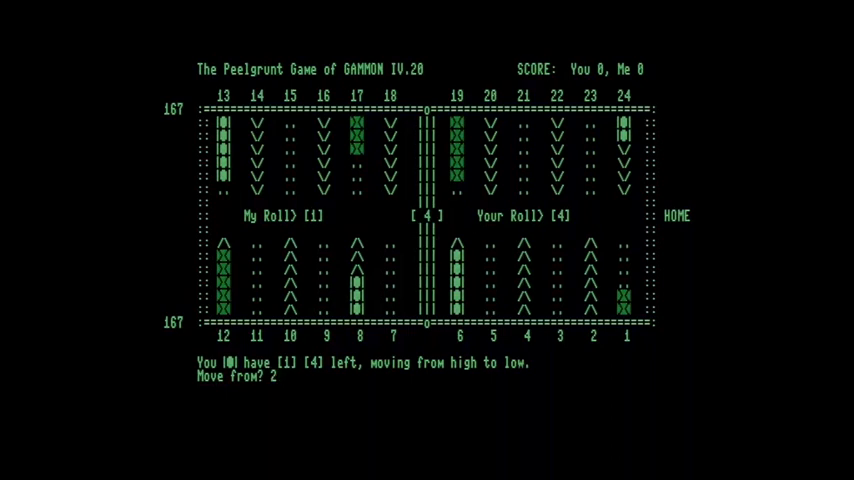
pyautogui.write('4')
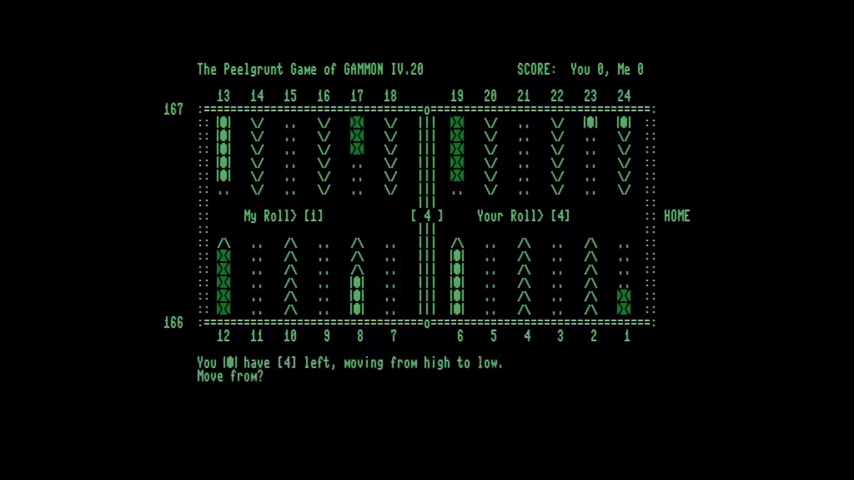
pyautogui.write('13 To?')
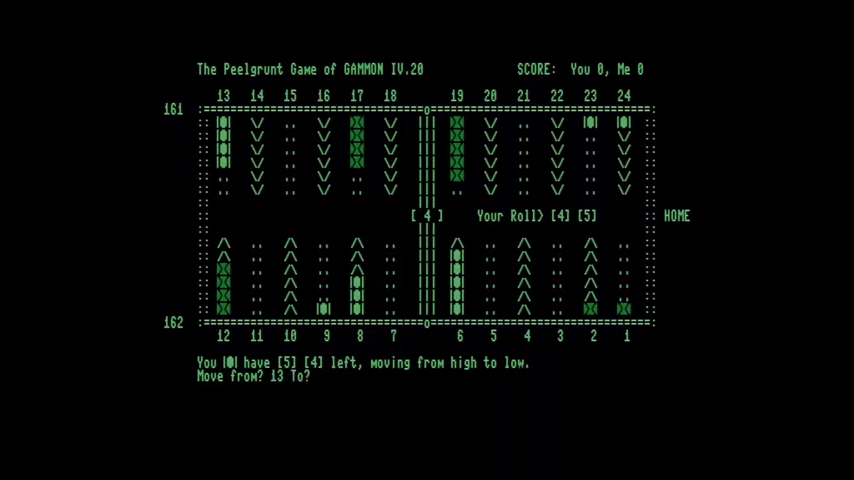
pyautogui.write('9')
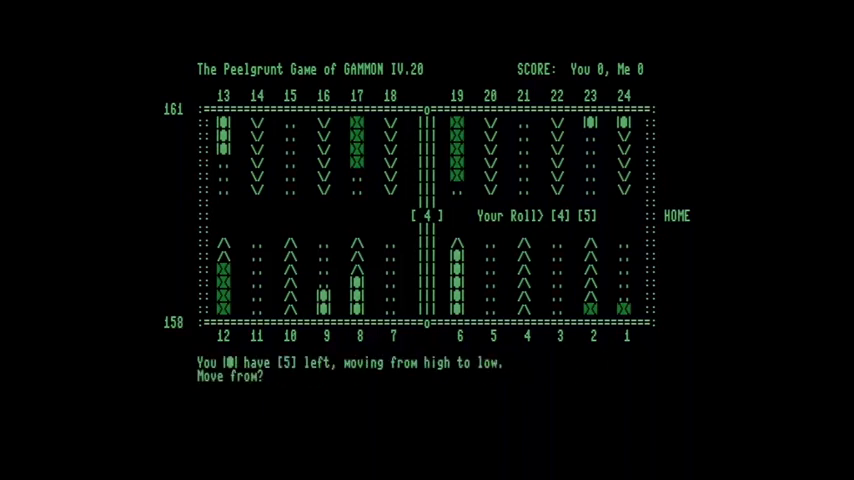
pyautogui.write('13')
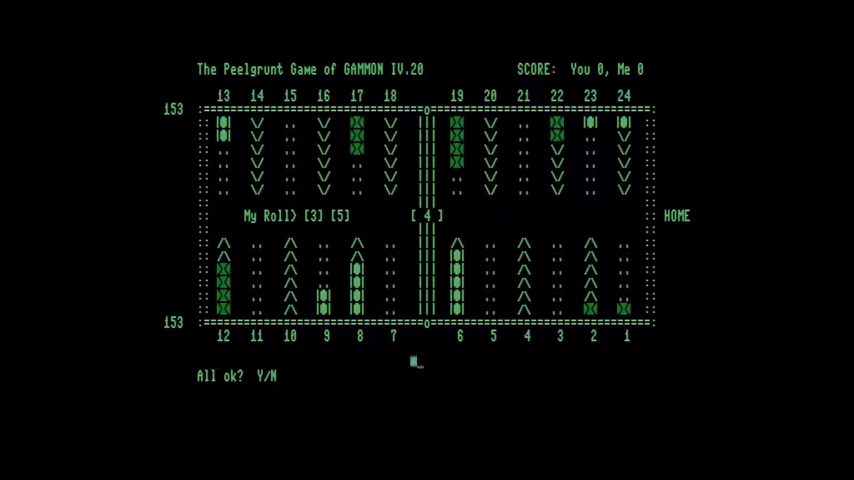
# - Accept with Y, then move 24 to 20 on the 2-4 roll and 8 to 4 on the 3-4 roll
pyautogui.write('Y')
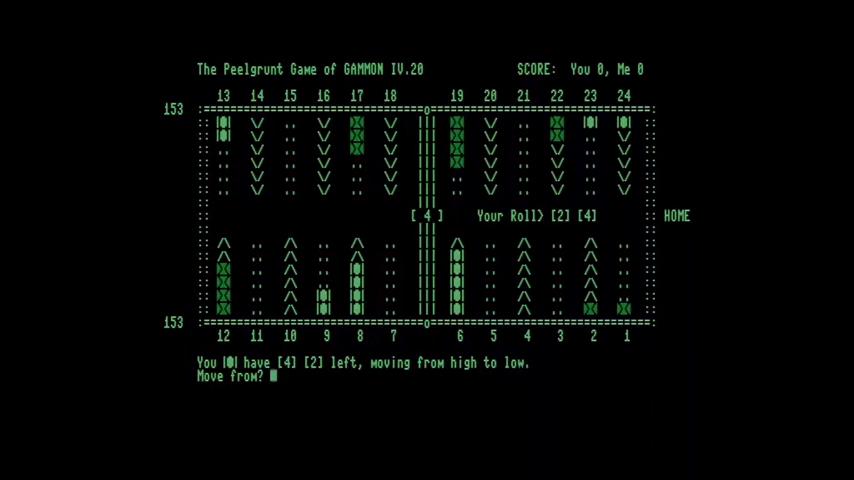
pyautogui.write('24 To? 20')
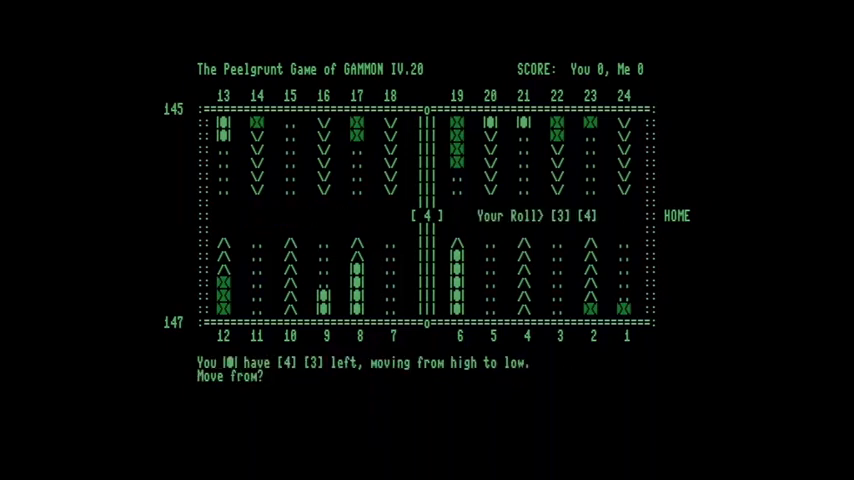
pyautogui.write('8')
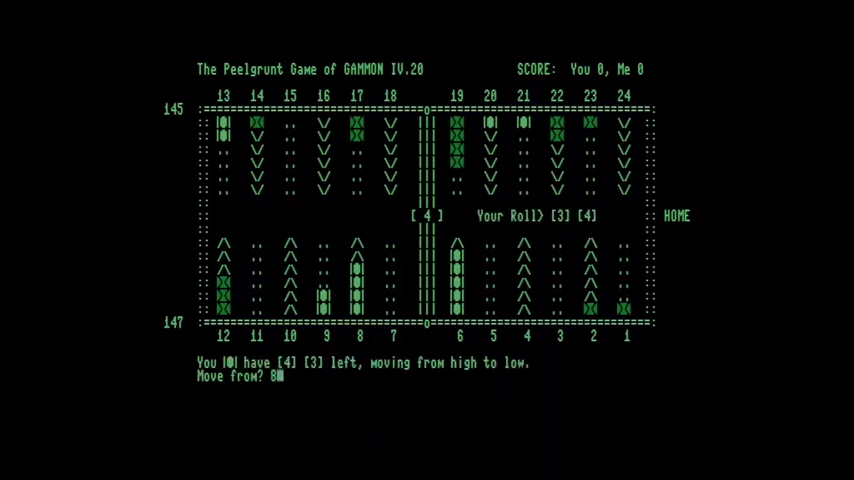
pyautogui.write('4')
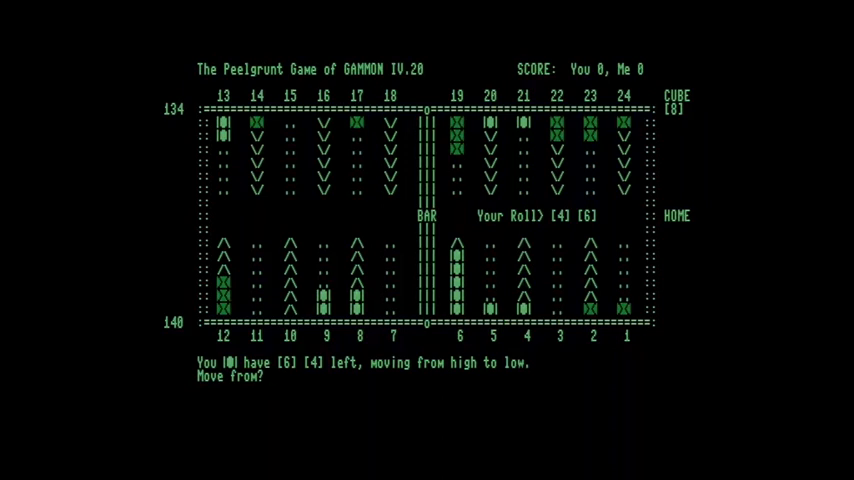
# - Move checkers from points 21 and 15 toward 16, then accept the computer's move with Y
pyautogui.write('21')
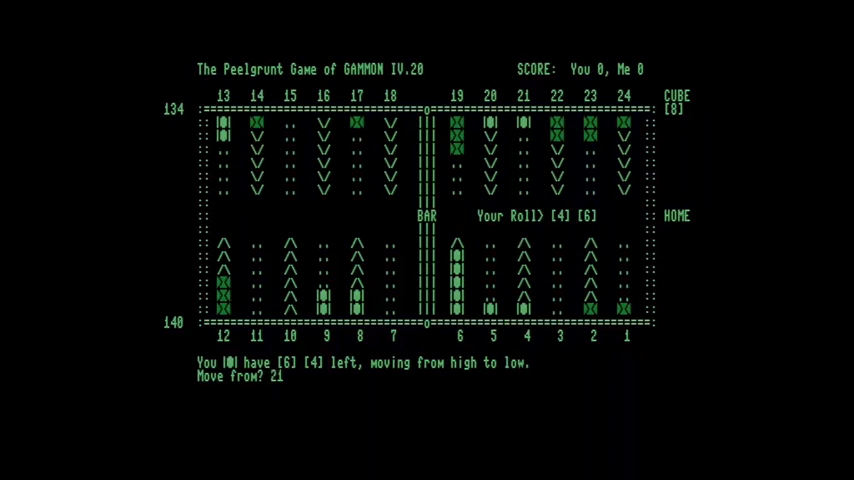
pyautogui.write('15')
pyautogui.write('20')
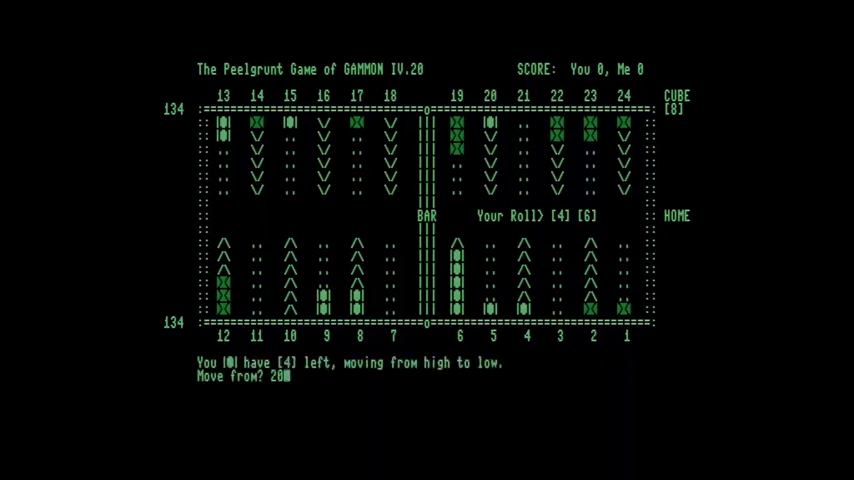
pyautogui.press('Enter')
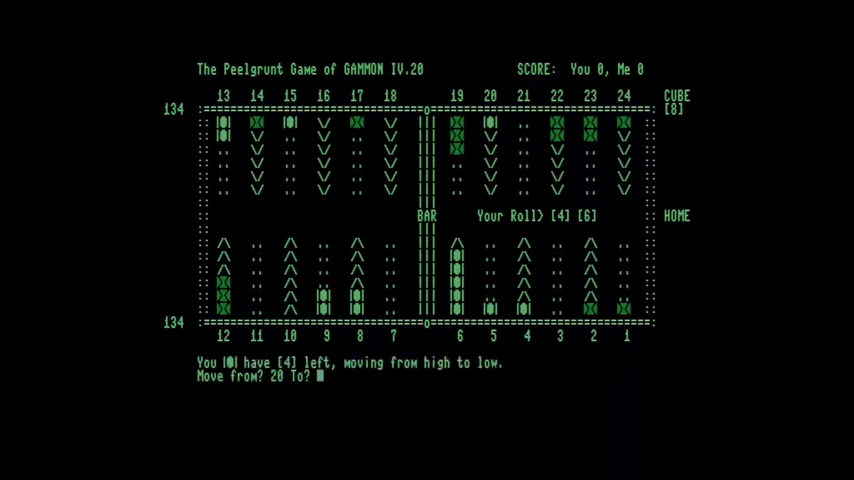
pyautogui.write('16')
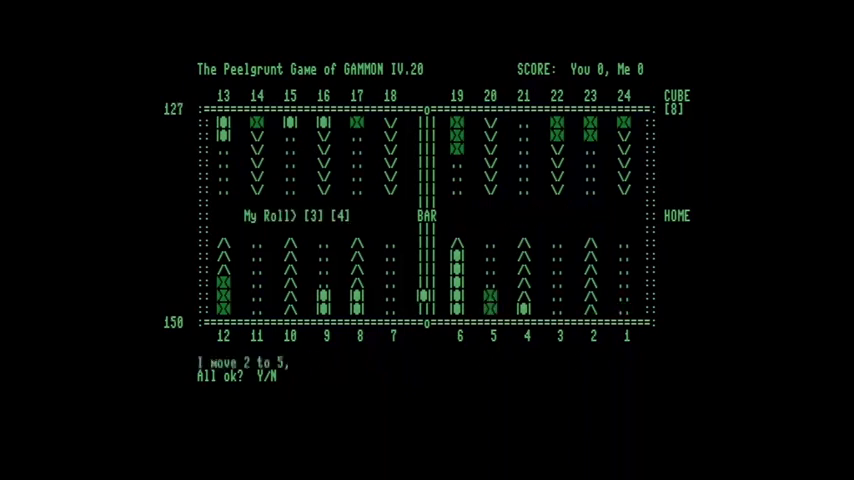
pyautogui.press('y')
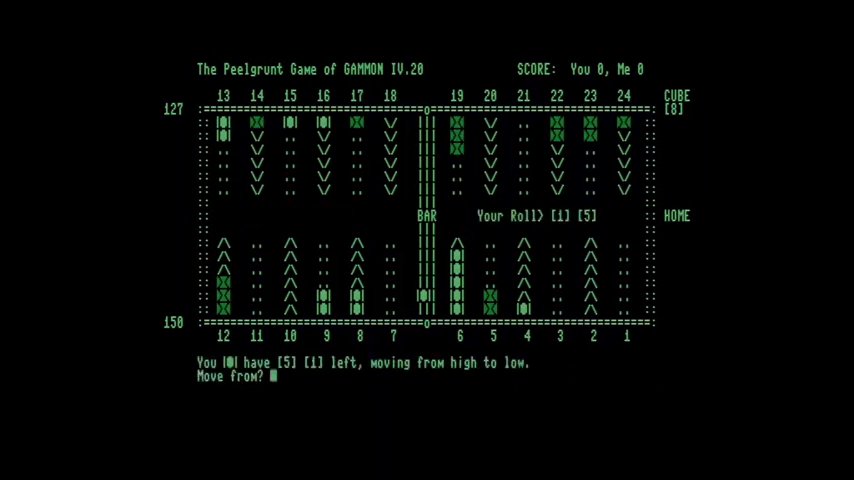
# - Re-enter from the bar to 1, then play points 24, 1, 6, 16, 1 and 8 into the home board
pyautogui.write('bar To?')
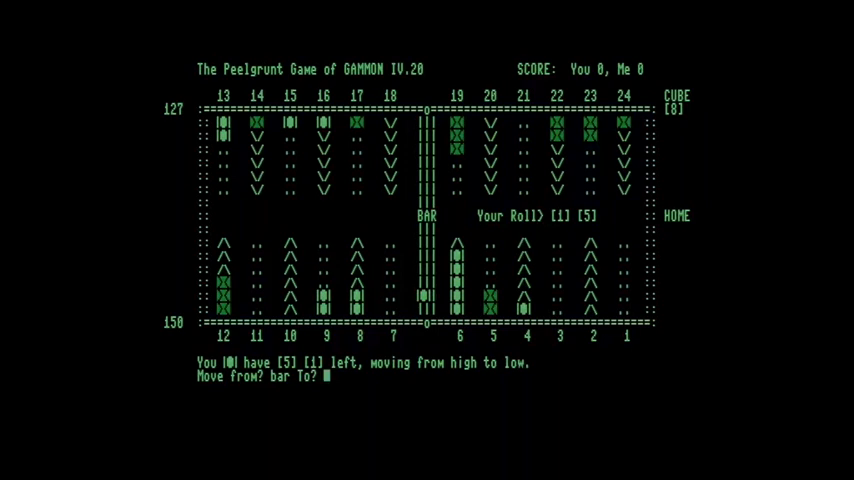
pyautogui.write('1')
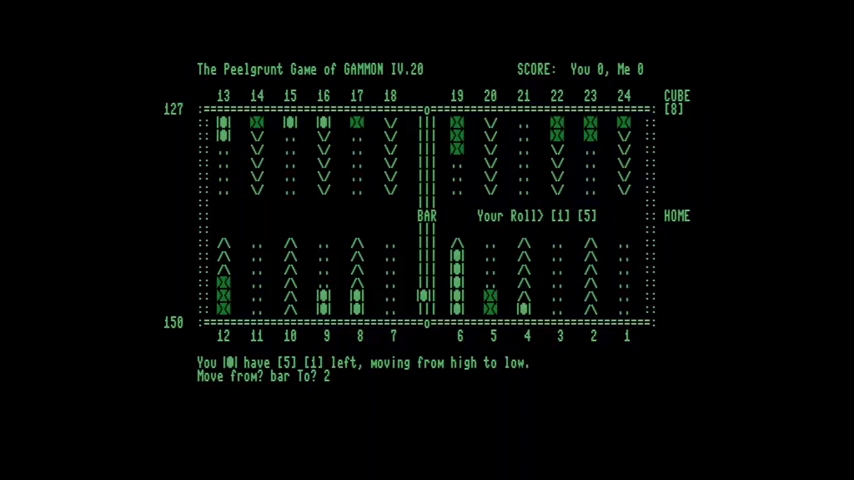
pyautogui.write('24')
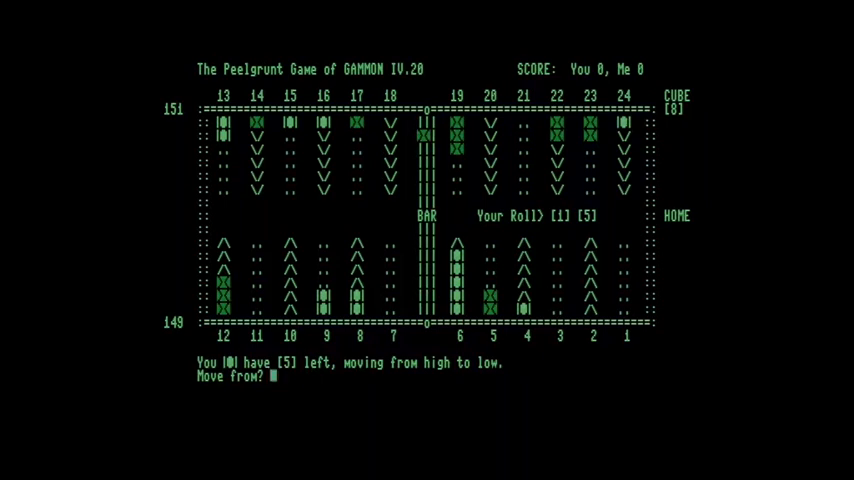
pyautogui.write('1')
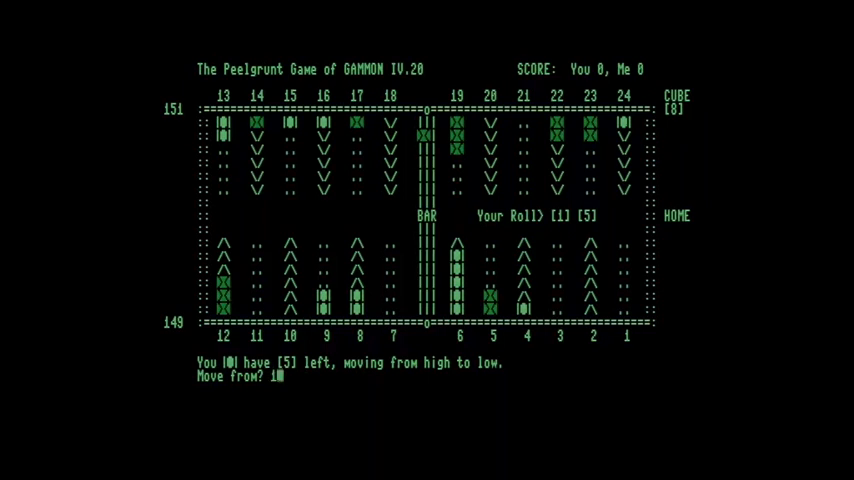
pyautogui.write('6')
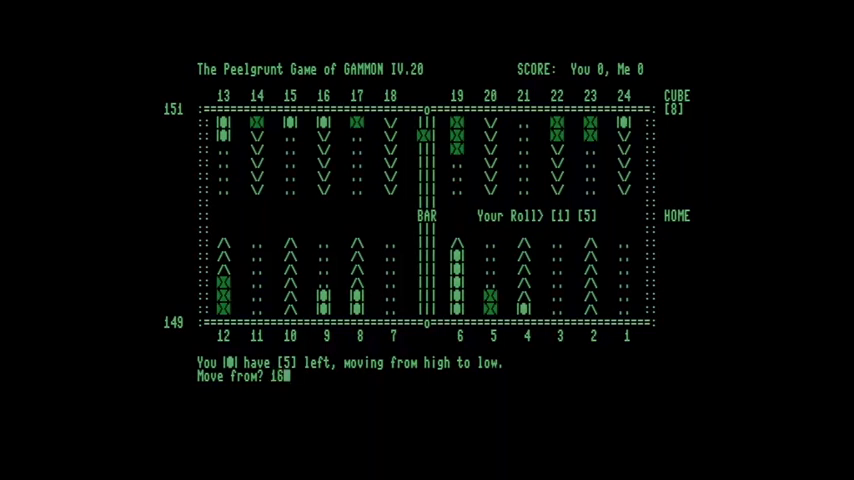
pyautogui.write('16')
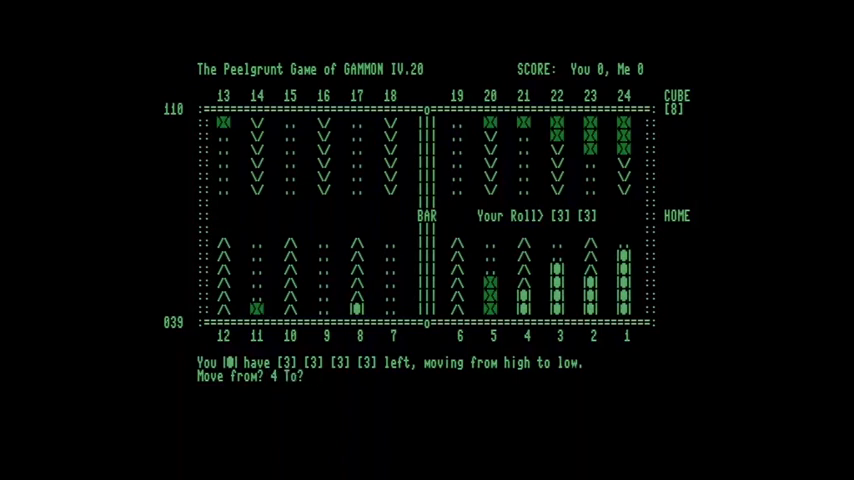
pyautogui.write('1')
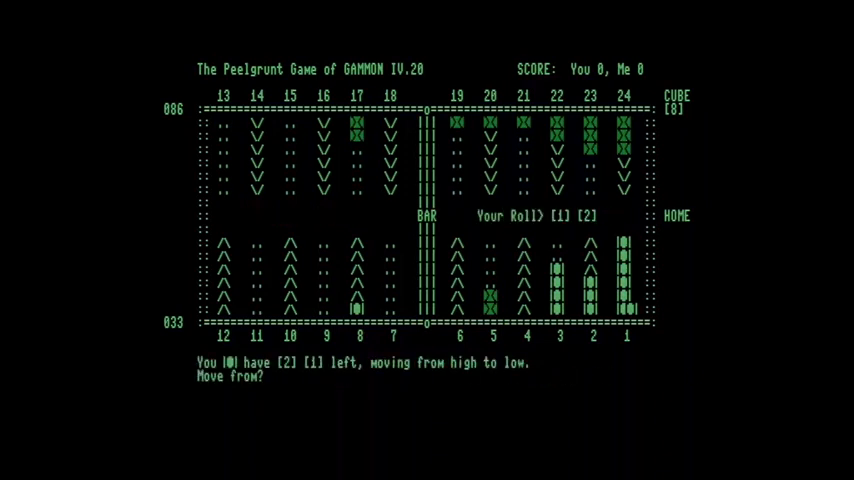
pyautogui.write('8')
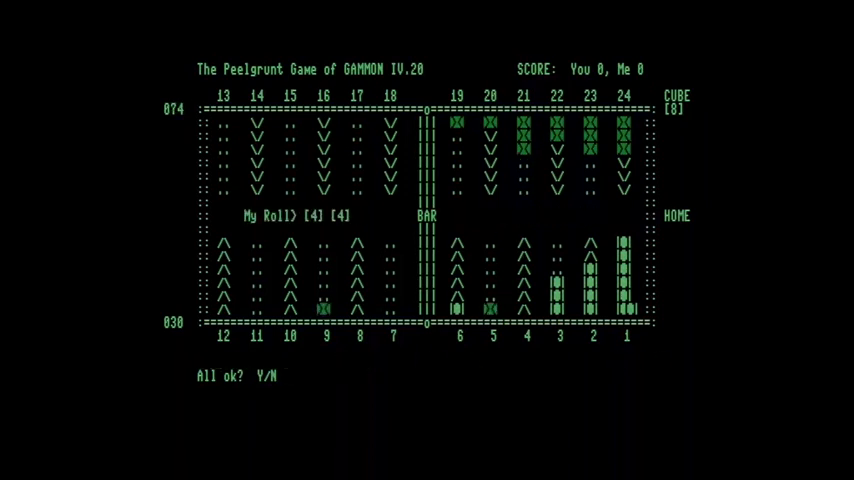
# - Confirm the computer's 4-4 move, roll, and bear off from point 6 to home, confirming with Y
pyautogui.write('Y')
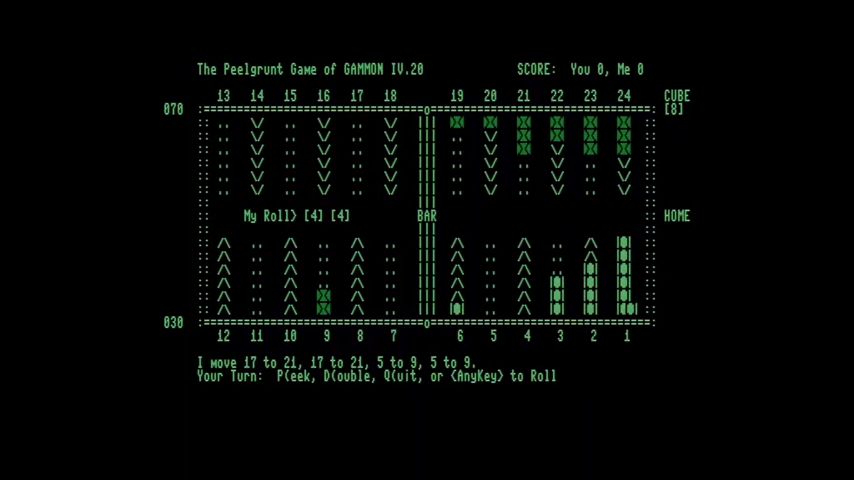
pyautogui.press('enter')
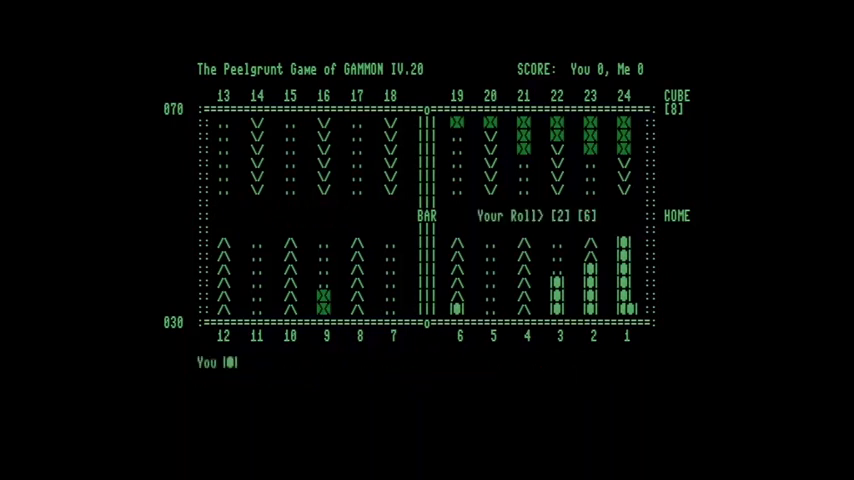
pyautogui.write('6 To?')
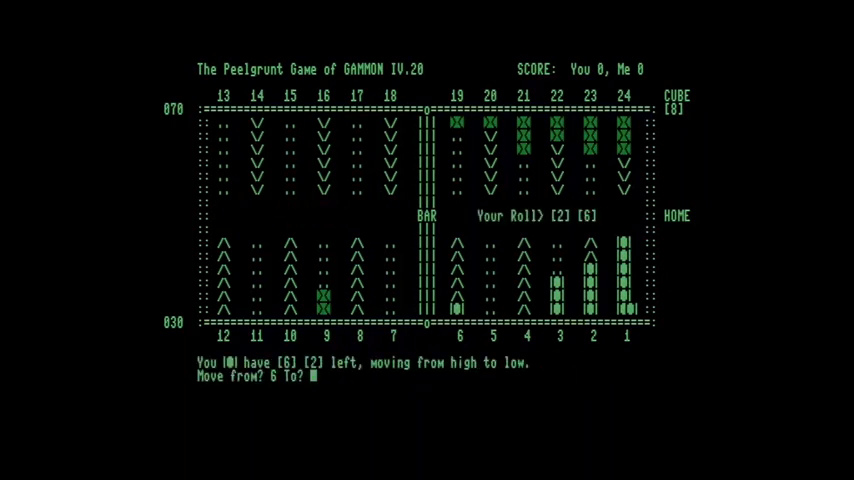
pyautogui.write('home')
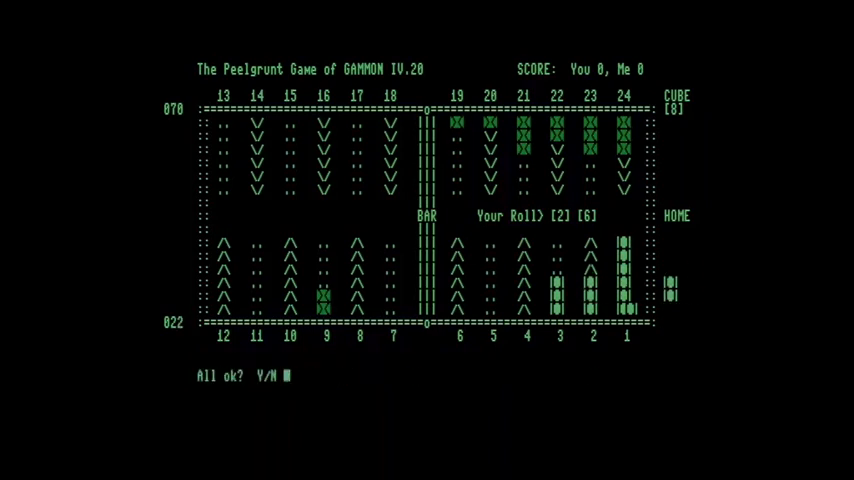
pyautogui.write('Y')
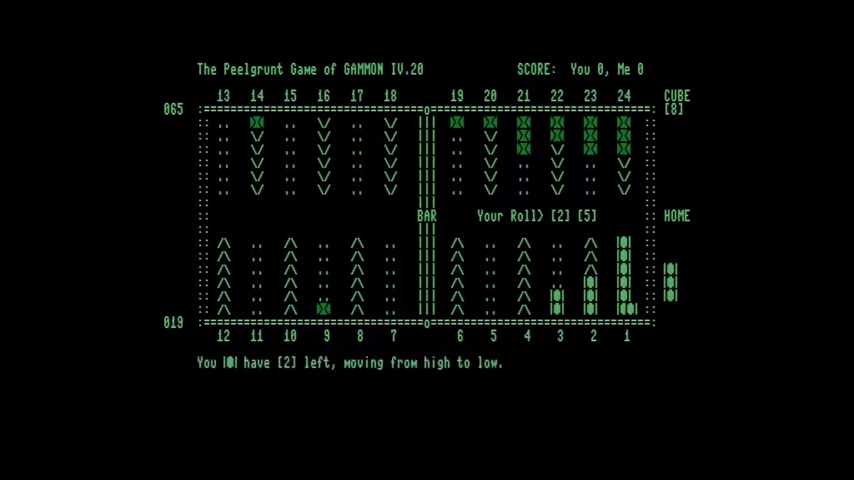
# - Bear off checkers from points 2 and 3 to home on the following rolls
pyautogui.write('2 To?')
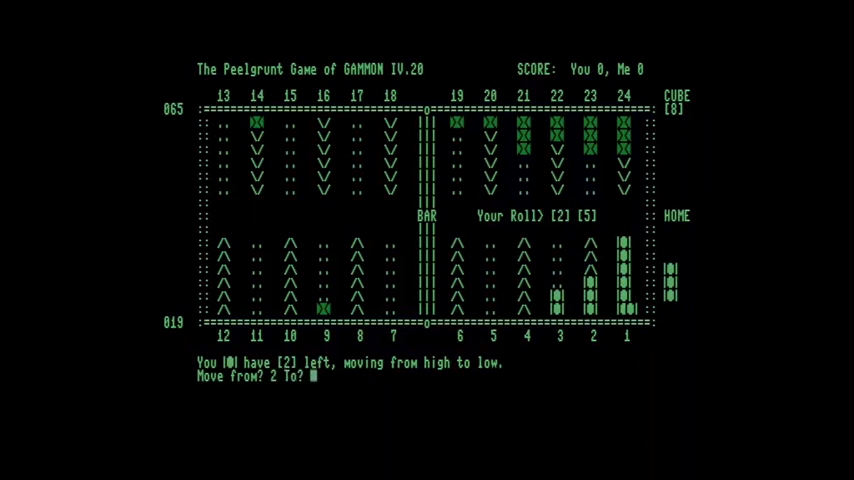
pyautogui.write('home')
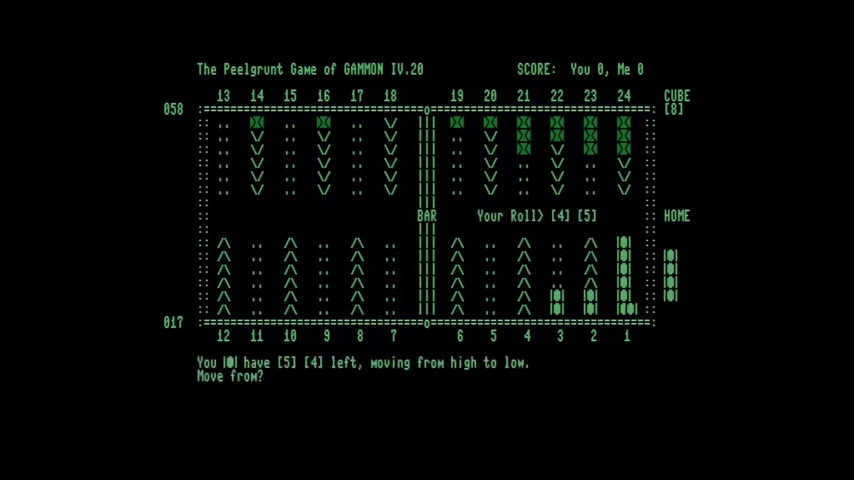
pyautogui.write('3')
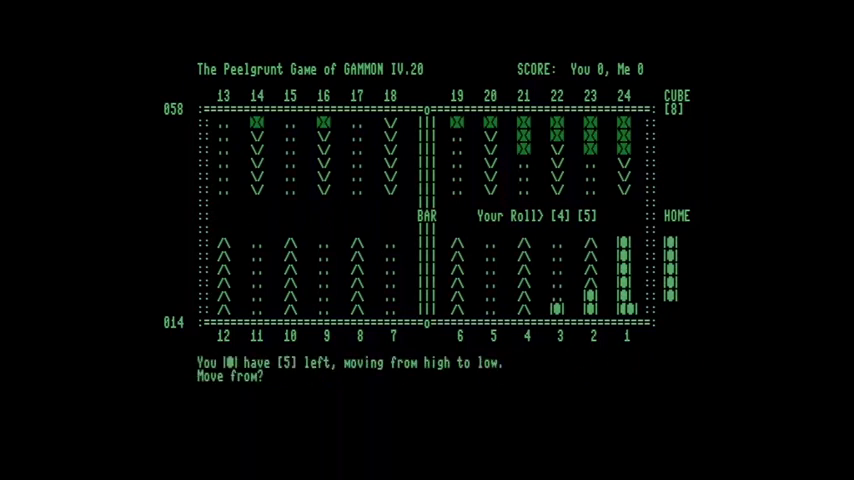
pyautogui.write('3 To? home')
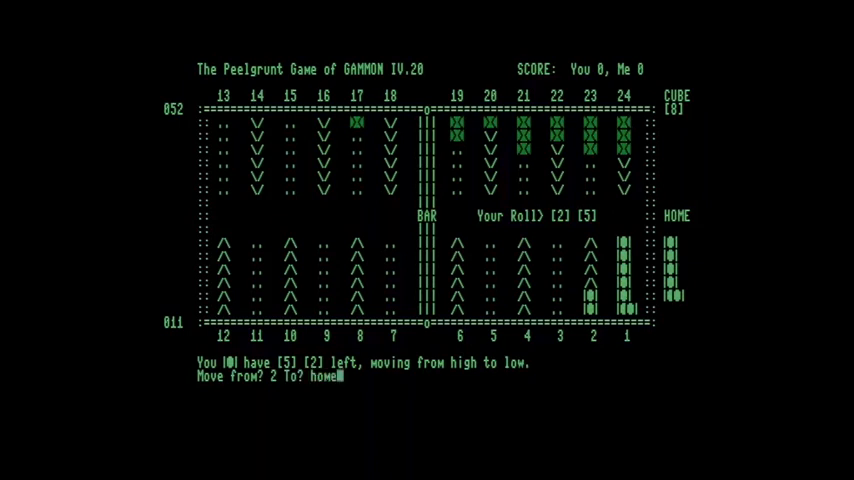
# - Submit the bear-off, enter point 2 for the remaining die, and accept the moves with Y
pyautogui.press('enter')
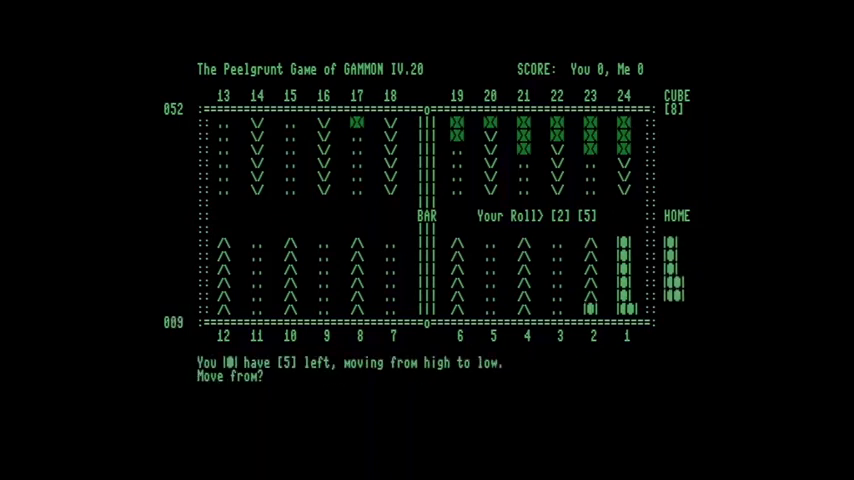
pyautogui.write('2')
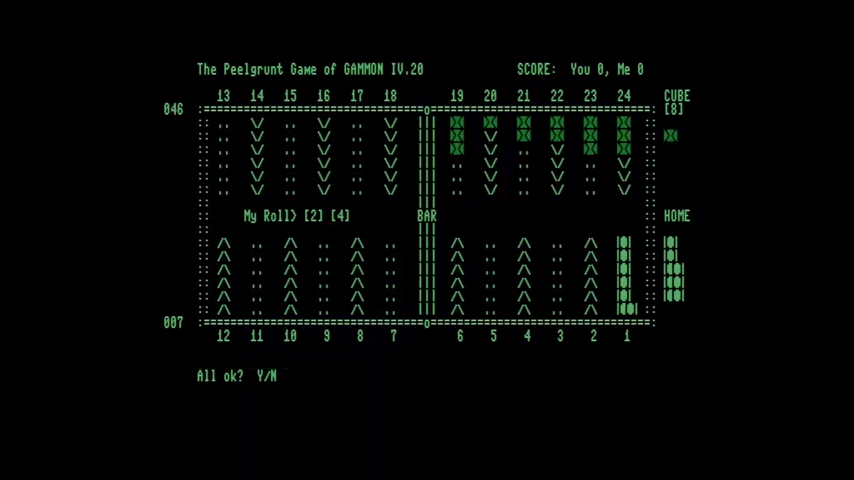
pyautogui.press('y')
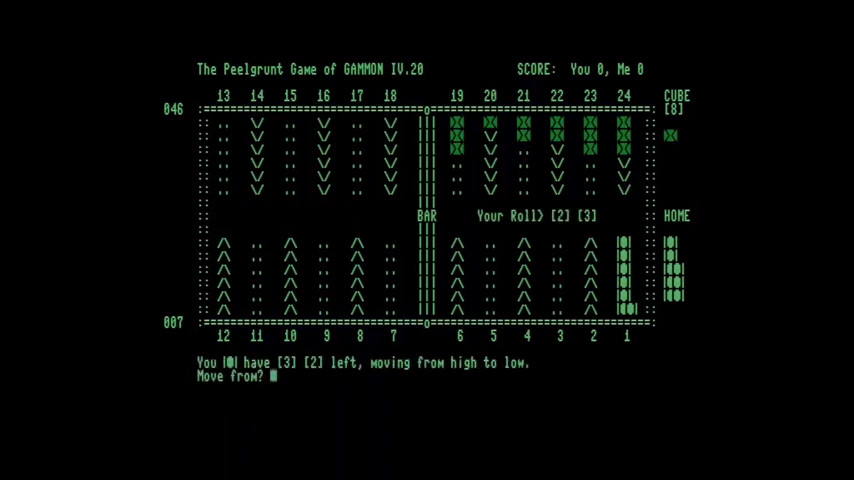
# - Bear off two checkers from point 1 to home and submit the move
pyautogui.write('1 To?')
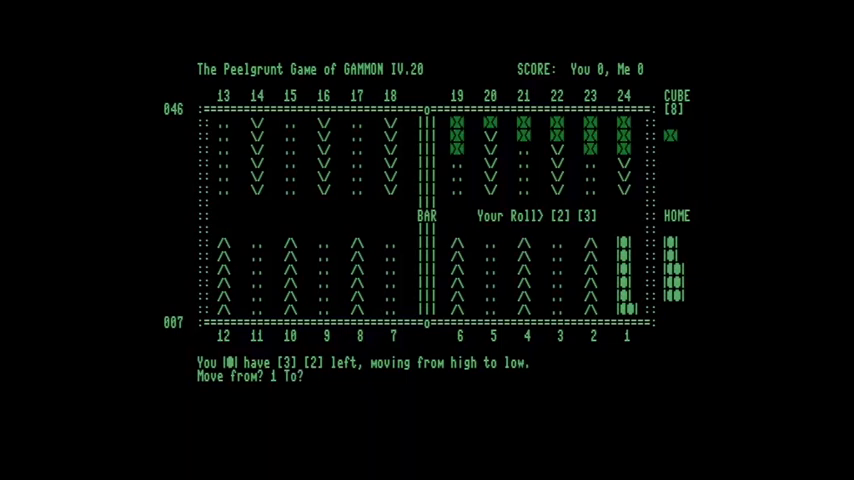
pyautogui.write('home')
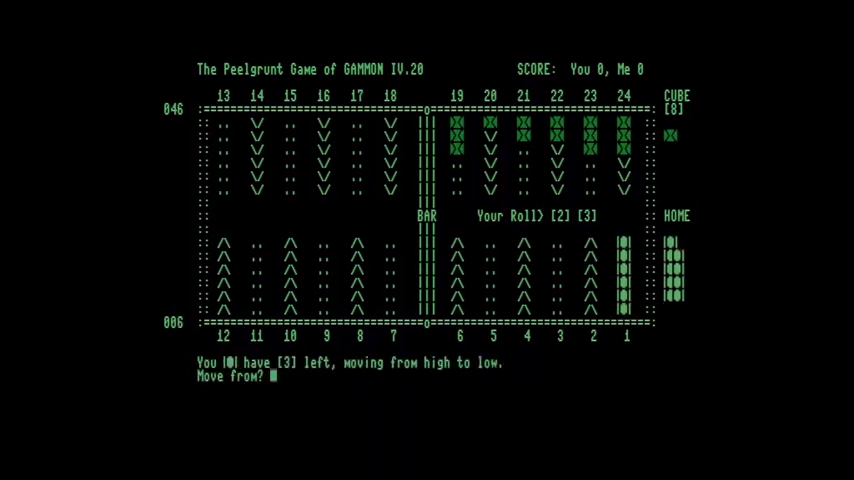
pyautogui.write('1 To?')
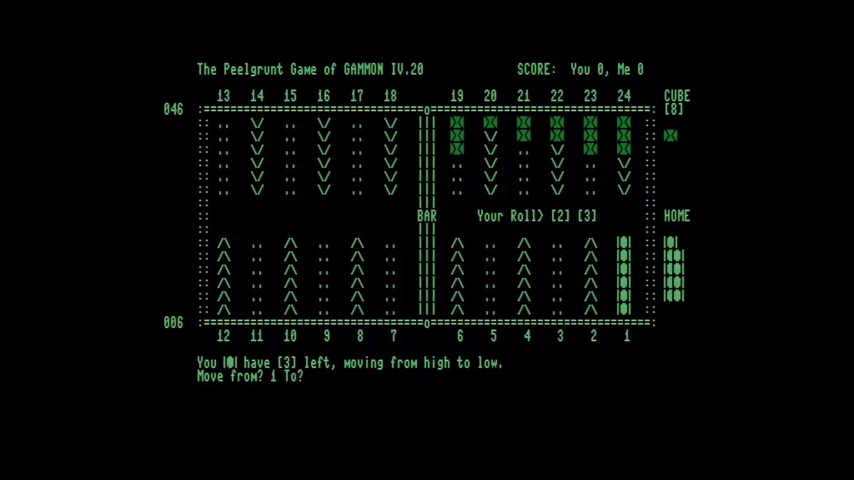
pyautogui.write('home')
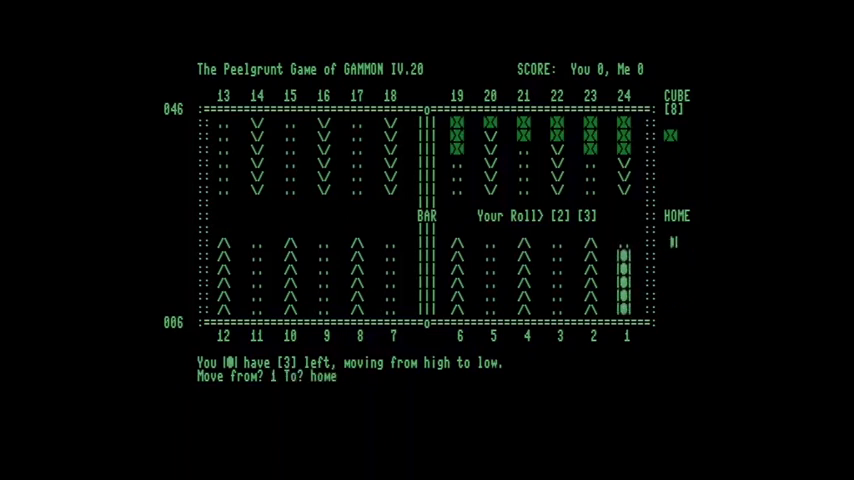
pyautogui.press('Enter')
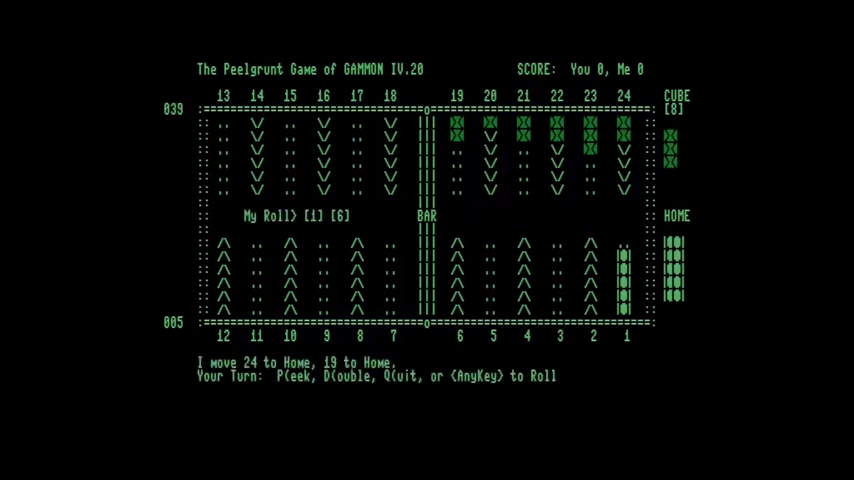
# - Roll and bear off the last two checkers from point 1 to home, emptying the board
pyautogui.press('enter')
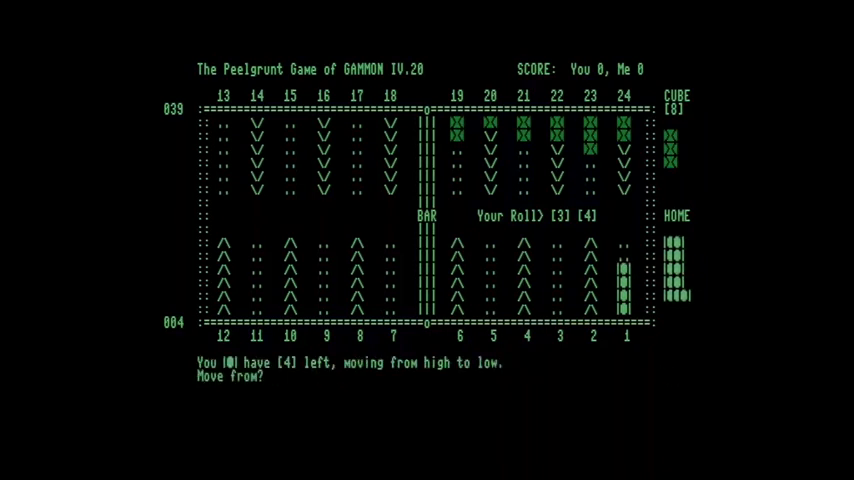
pyautogui.write('1')
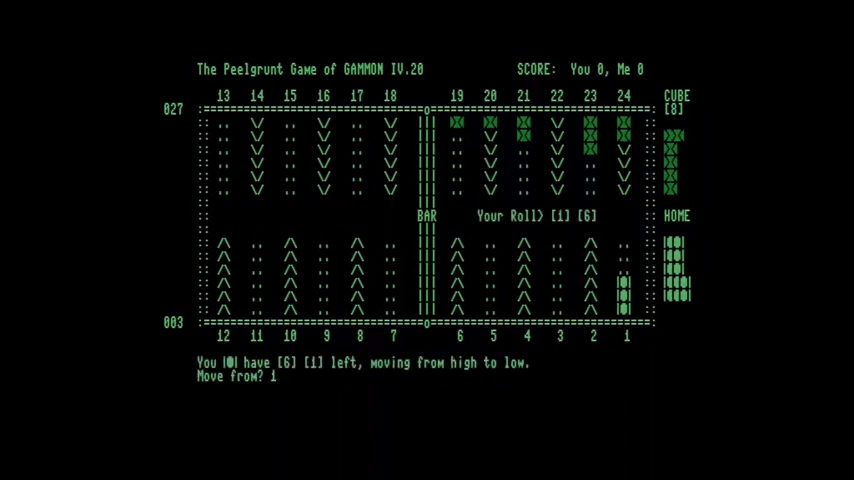
pyautogui.write('home')
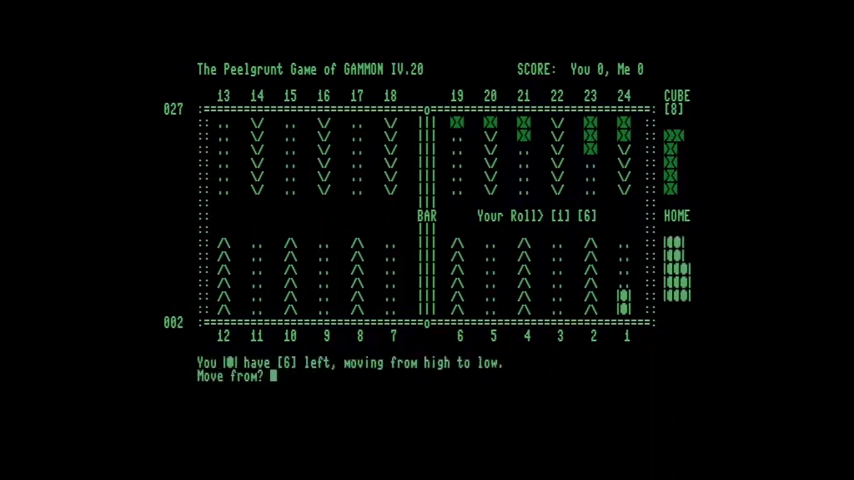
pyautogui.write('1 To?')
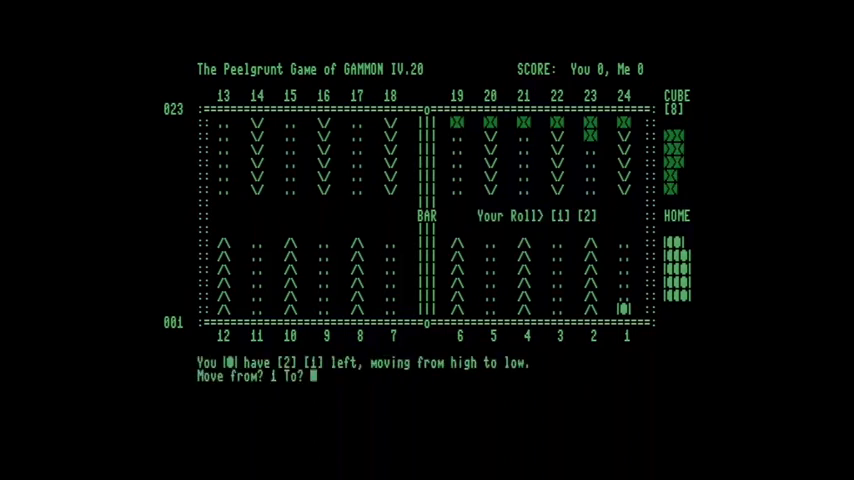
pyautogui.write('home')
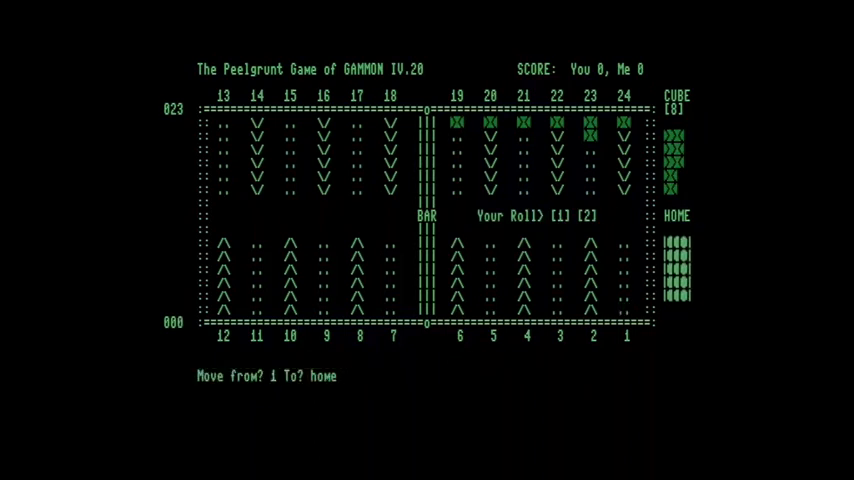